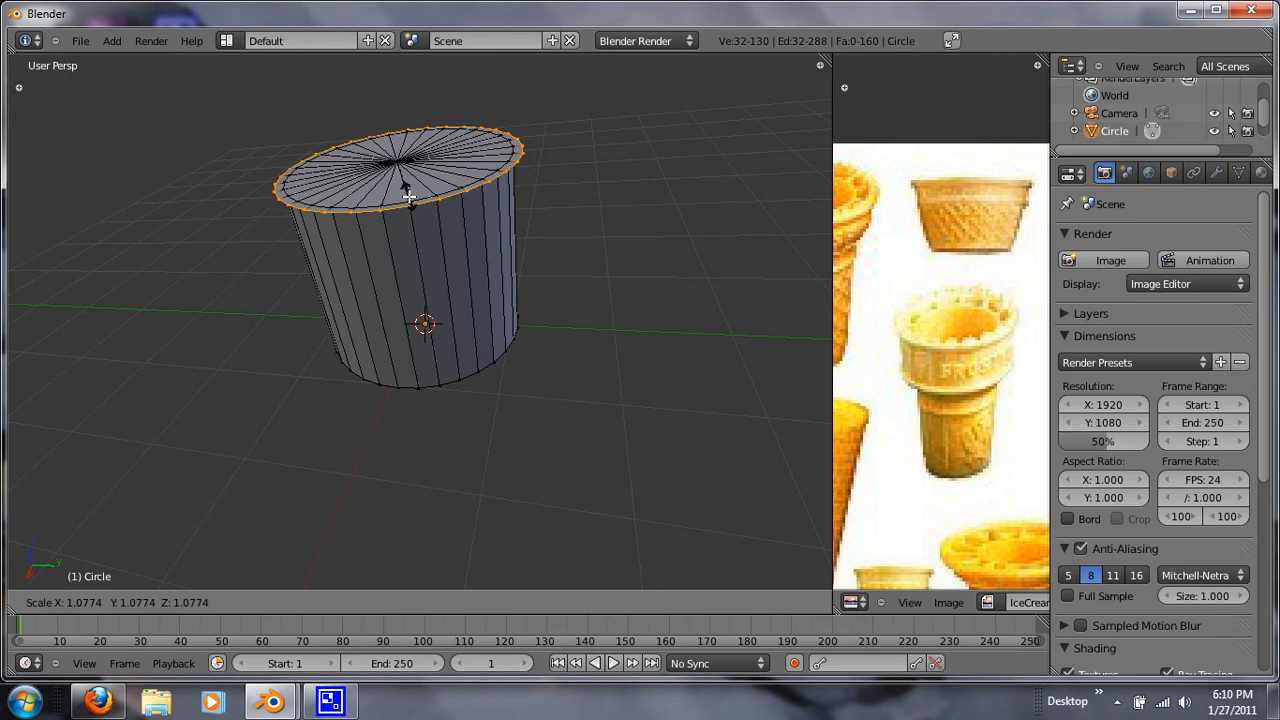
Step: Confirm the top rim scaled to about 1.08 and show the transform manipulator on it
{"action": "key", "text": "Tab"}
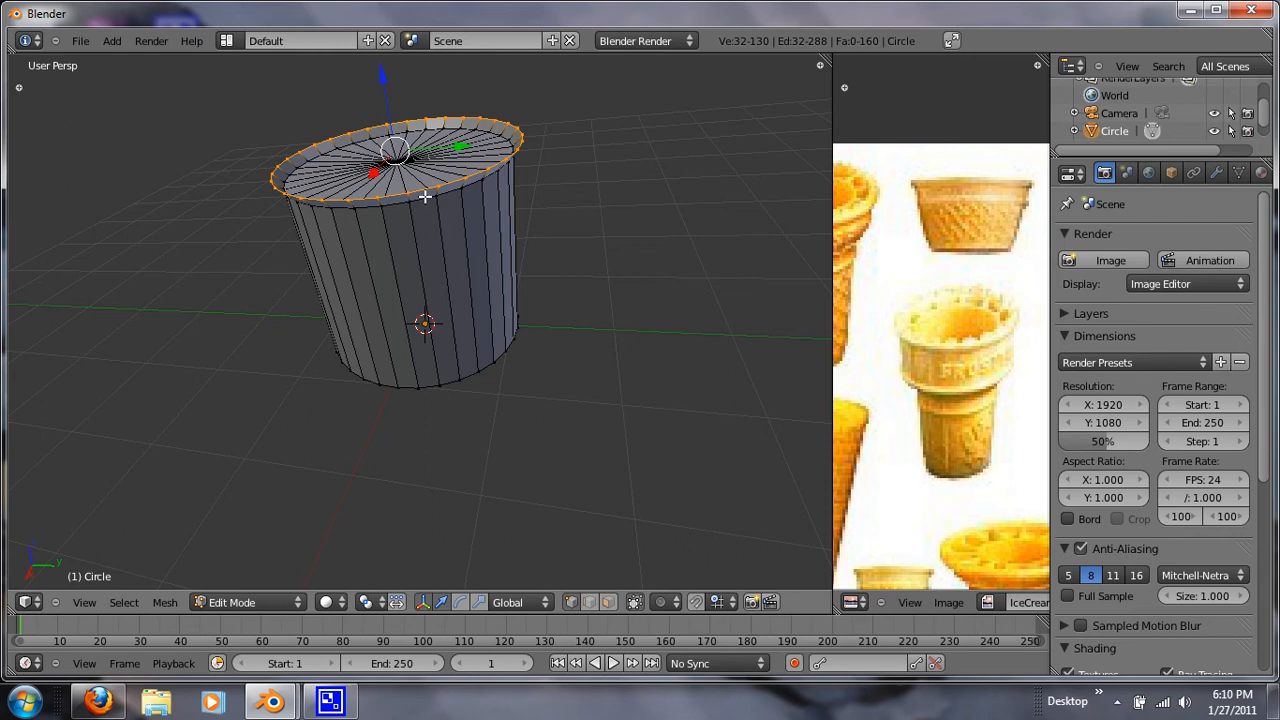